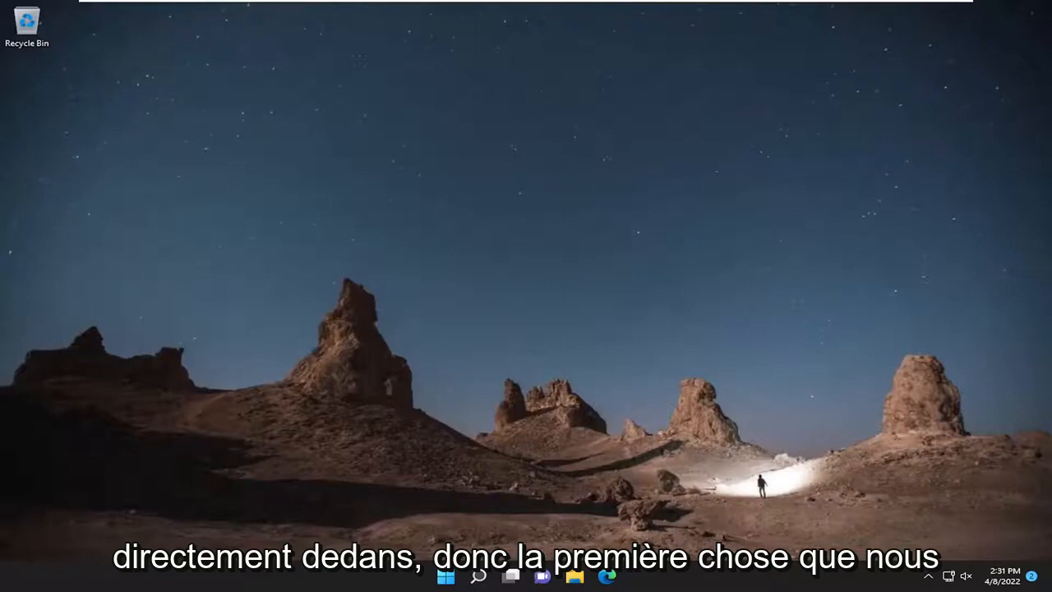
Step: Find Command Prompt via searching 'cmd' and launch it with administrator rights
left_click(476, 575)
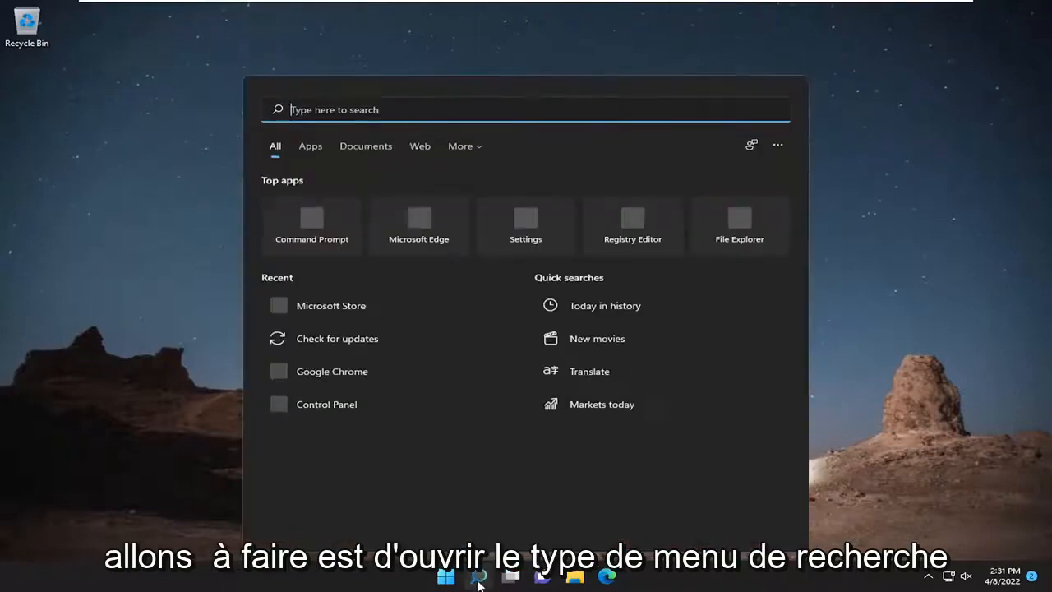
type("cmd")
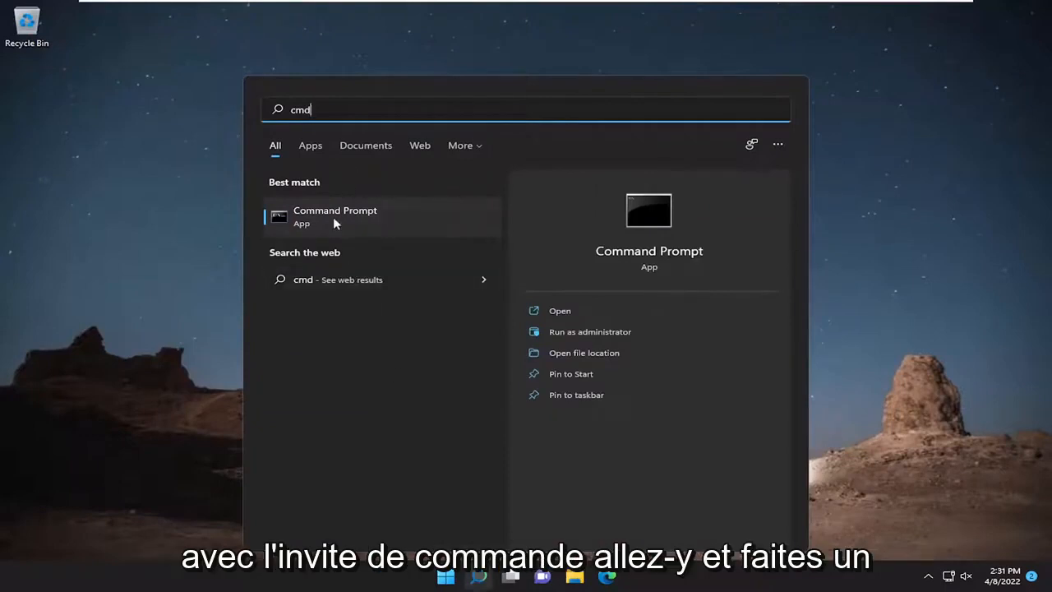
right_click(335, 216)
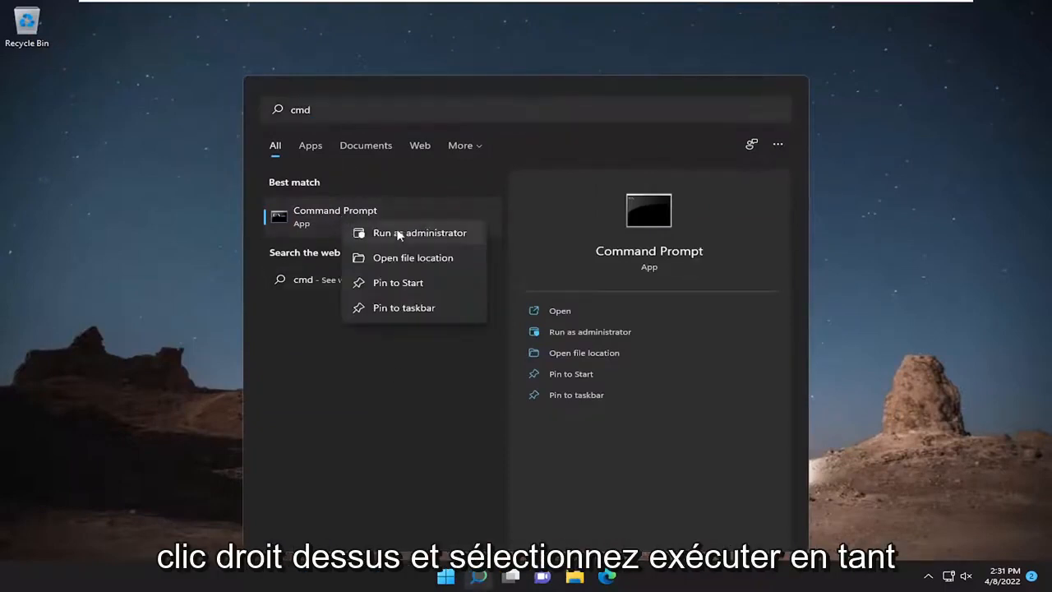
left_click(419, 233)
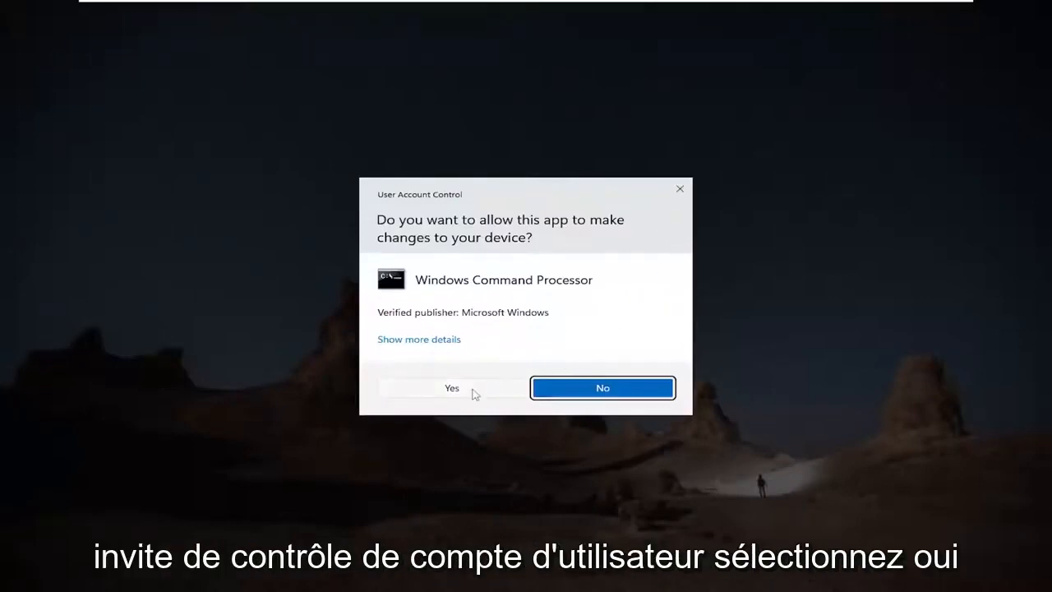
Step: Grant User Account Control permission so the elevated Command Prompt opens
left_click(451, 388)
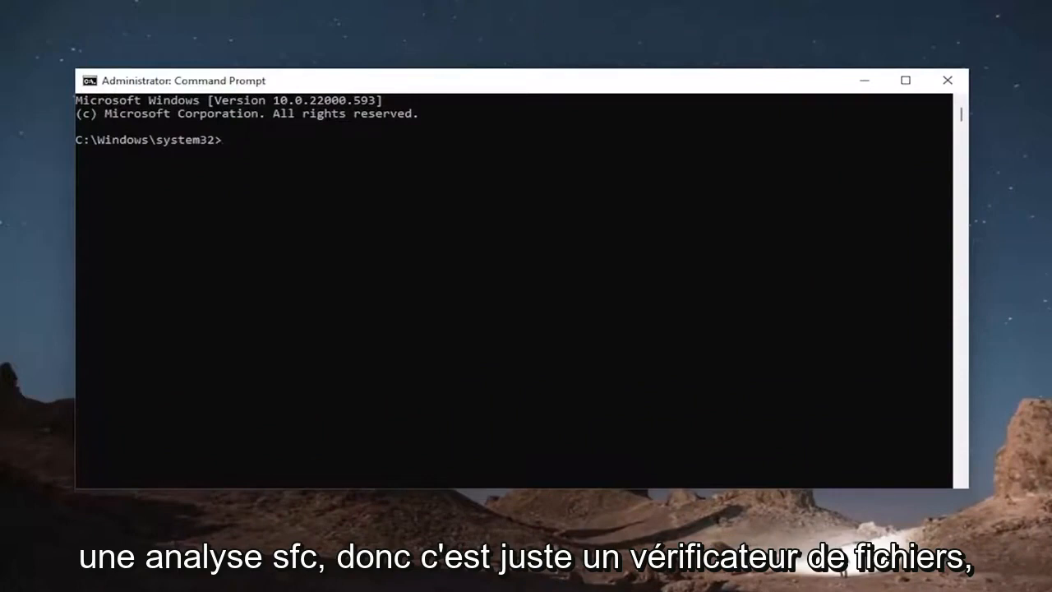
mouse_move(483, 122)
type("sfc /scannow")
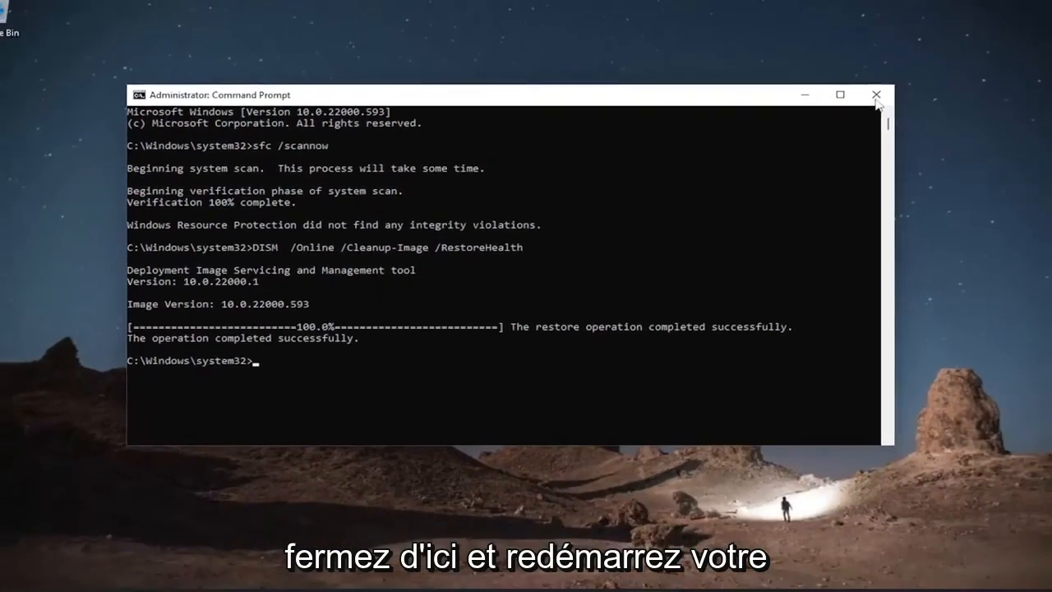
Step: Restart the PC from the Start button's power menu
right_click(446, 575)
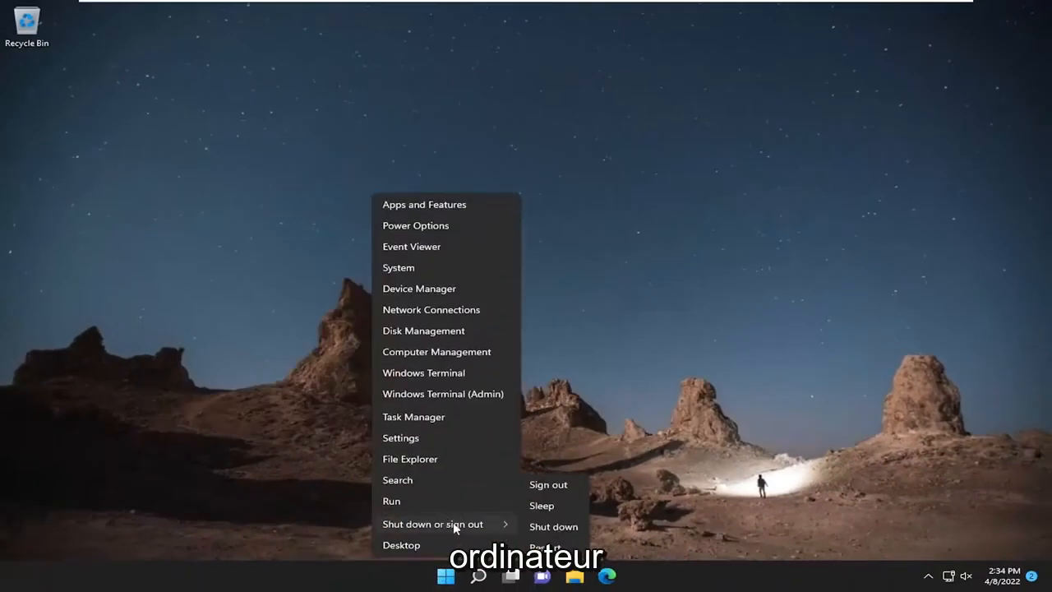
left_click(546, 546)
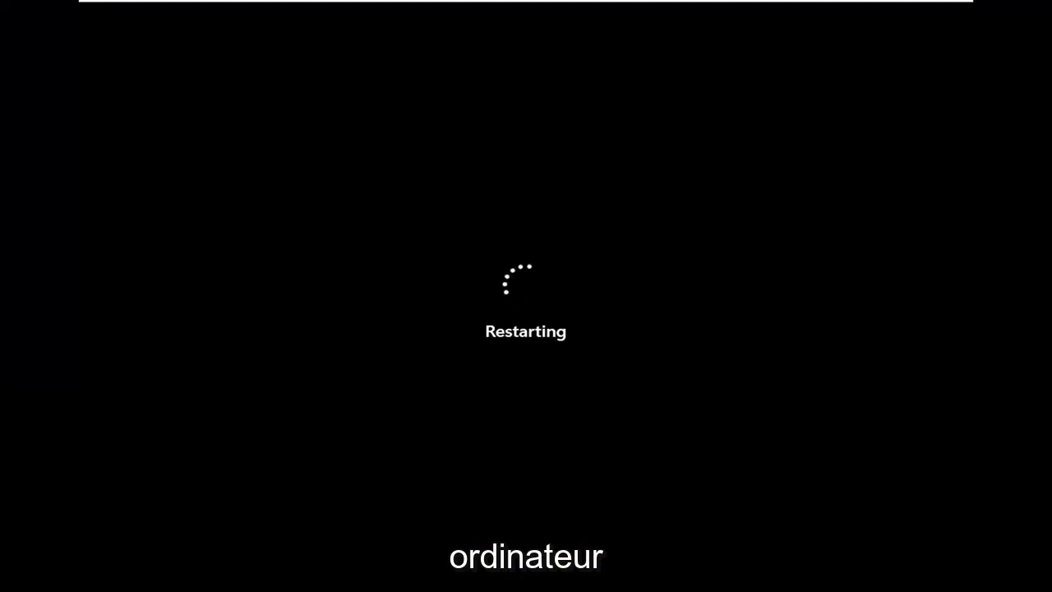